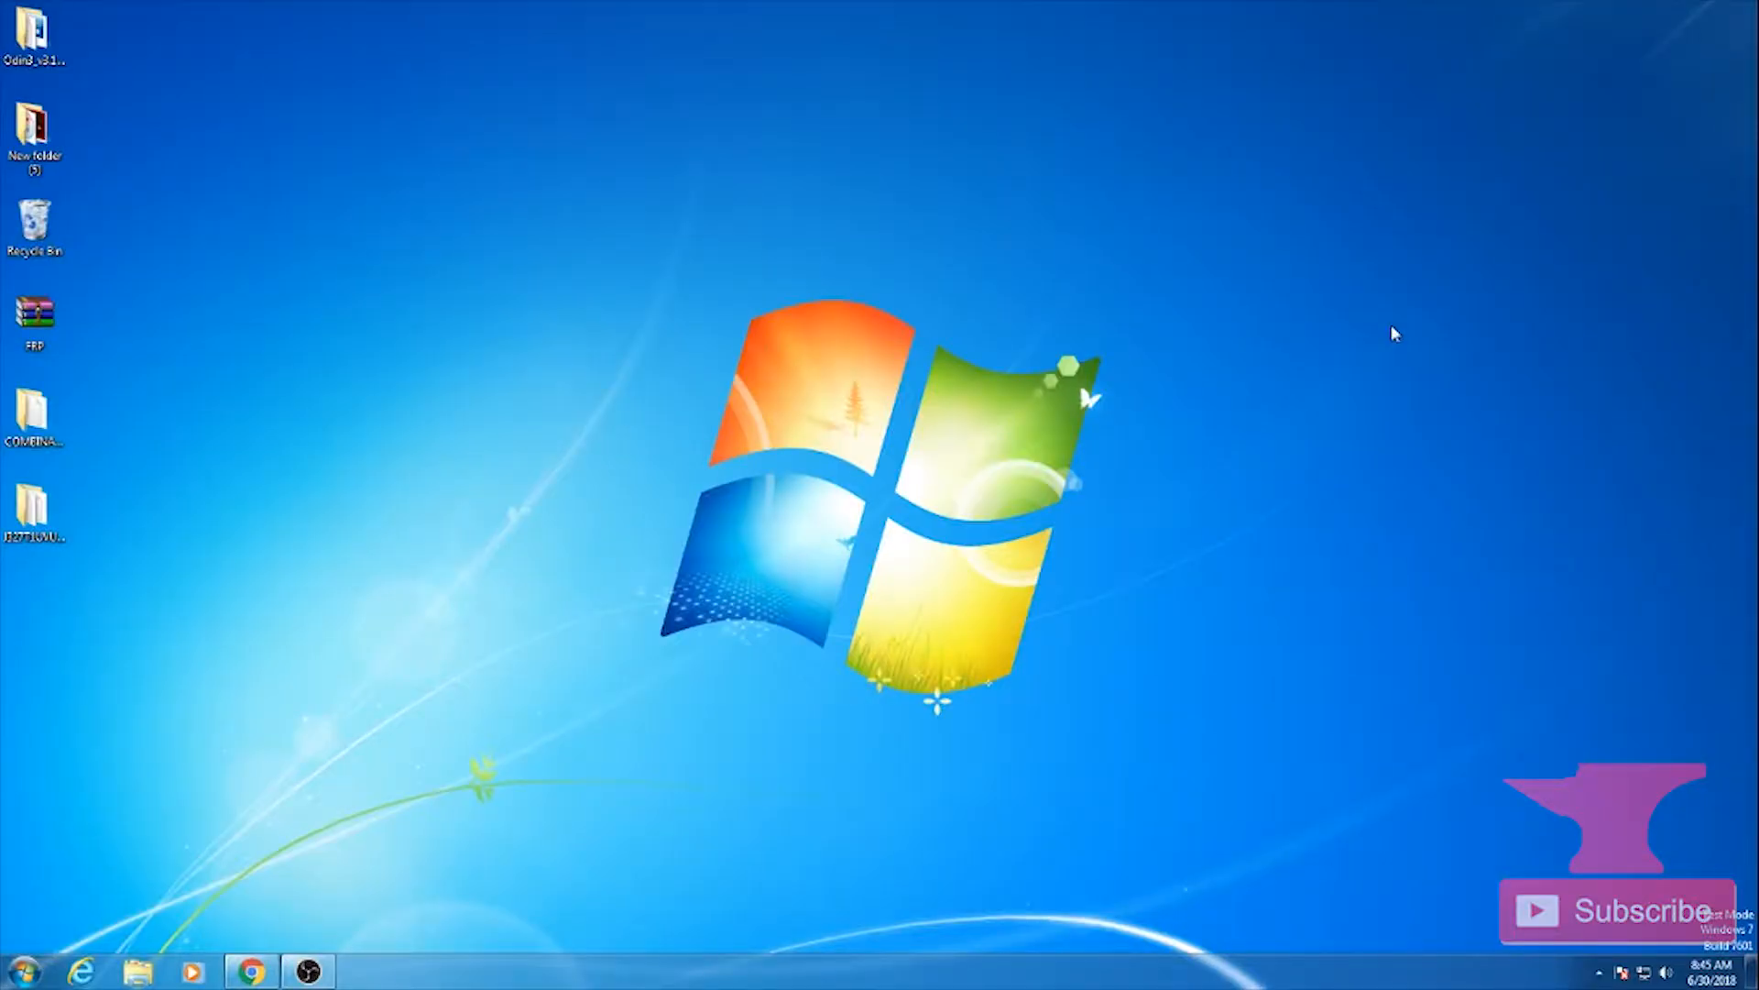
mouse_move(1164, 531)
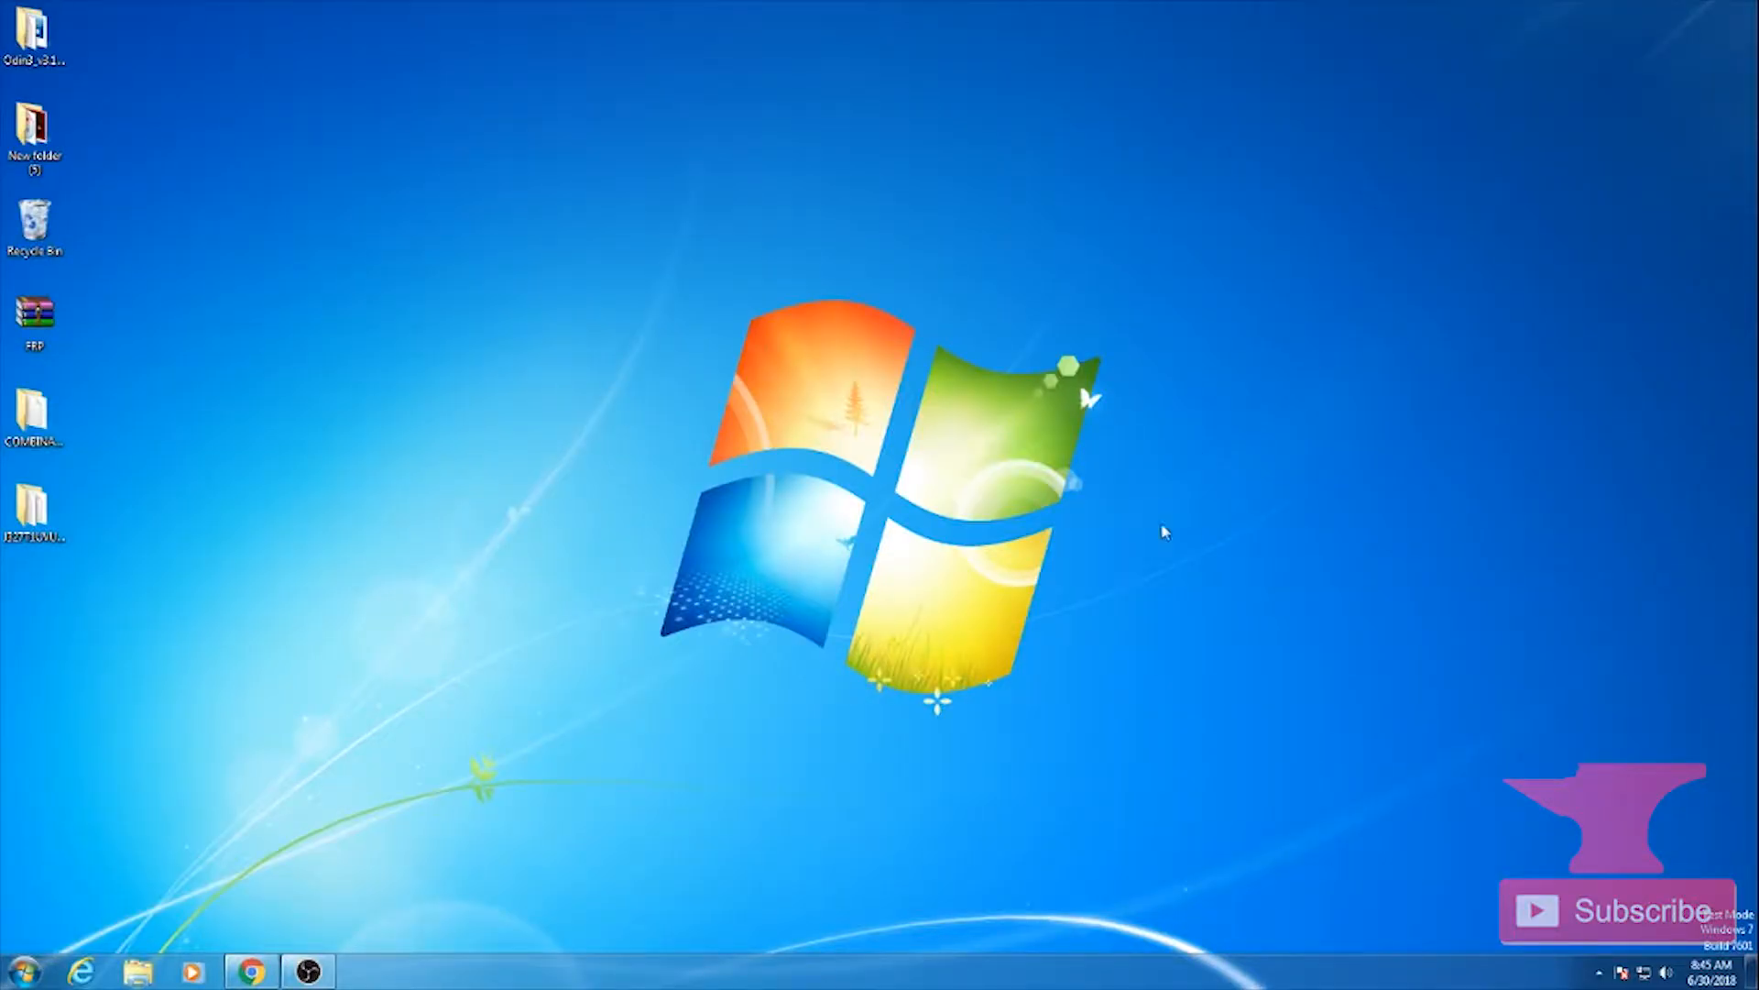
- Launch Odin3 from its desktop folder so the phone in download mode is detected on a COM port
left_click(35, 319)
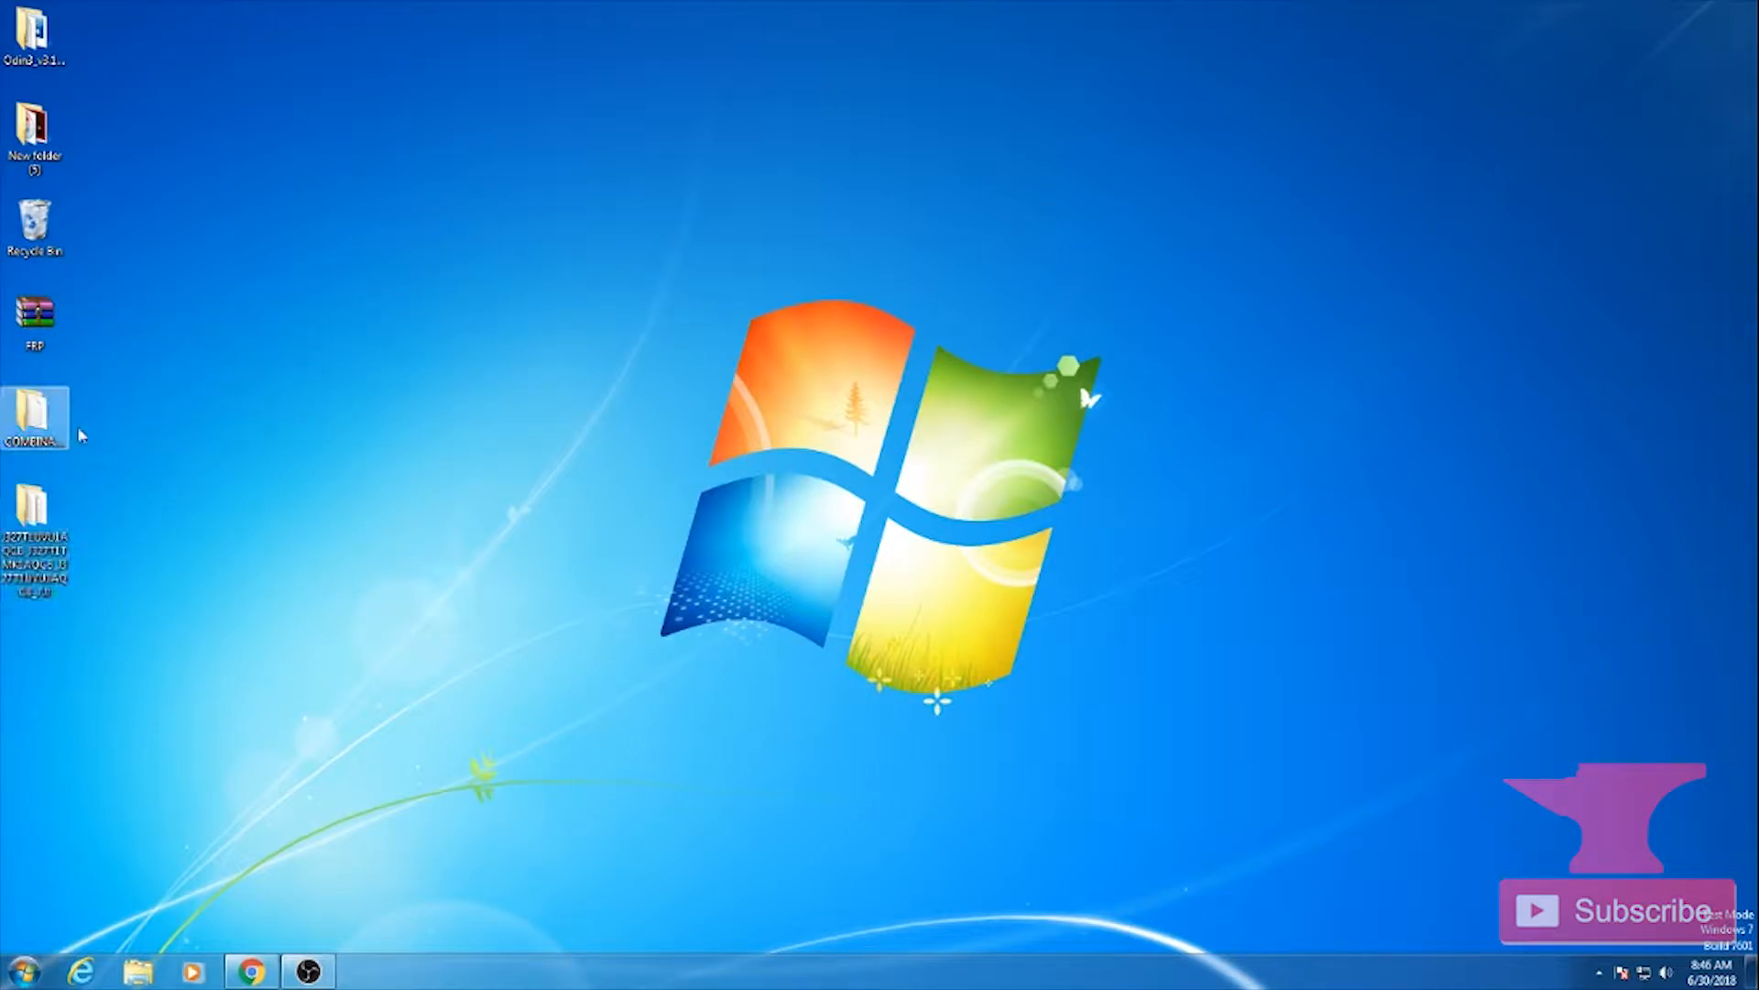
left_click(33, 33)
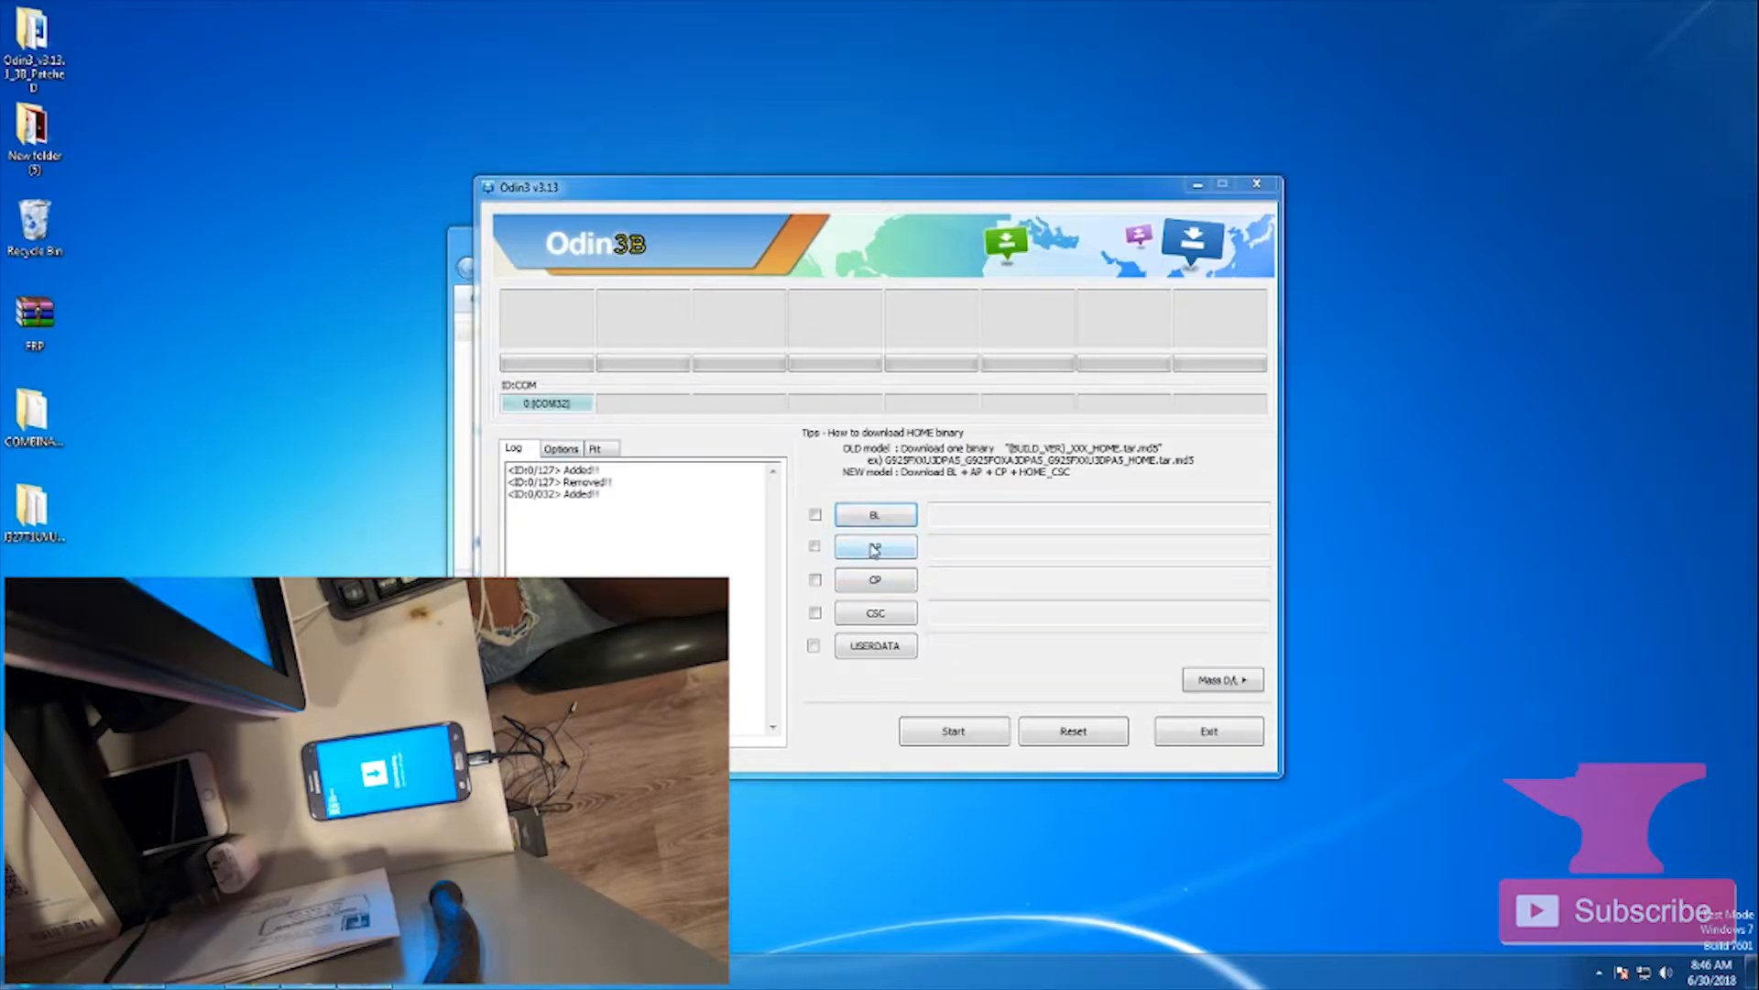
- Load the COMBINATION .tar.md5 file from the Desktop into the AP slot for MD5 checking
left_click(876, 546)
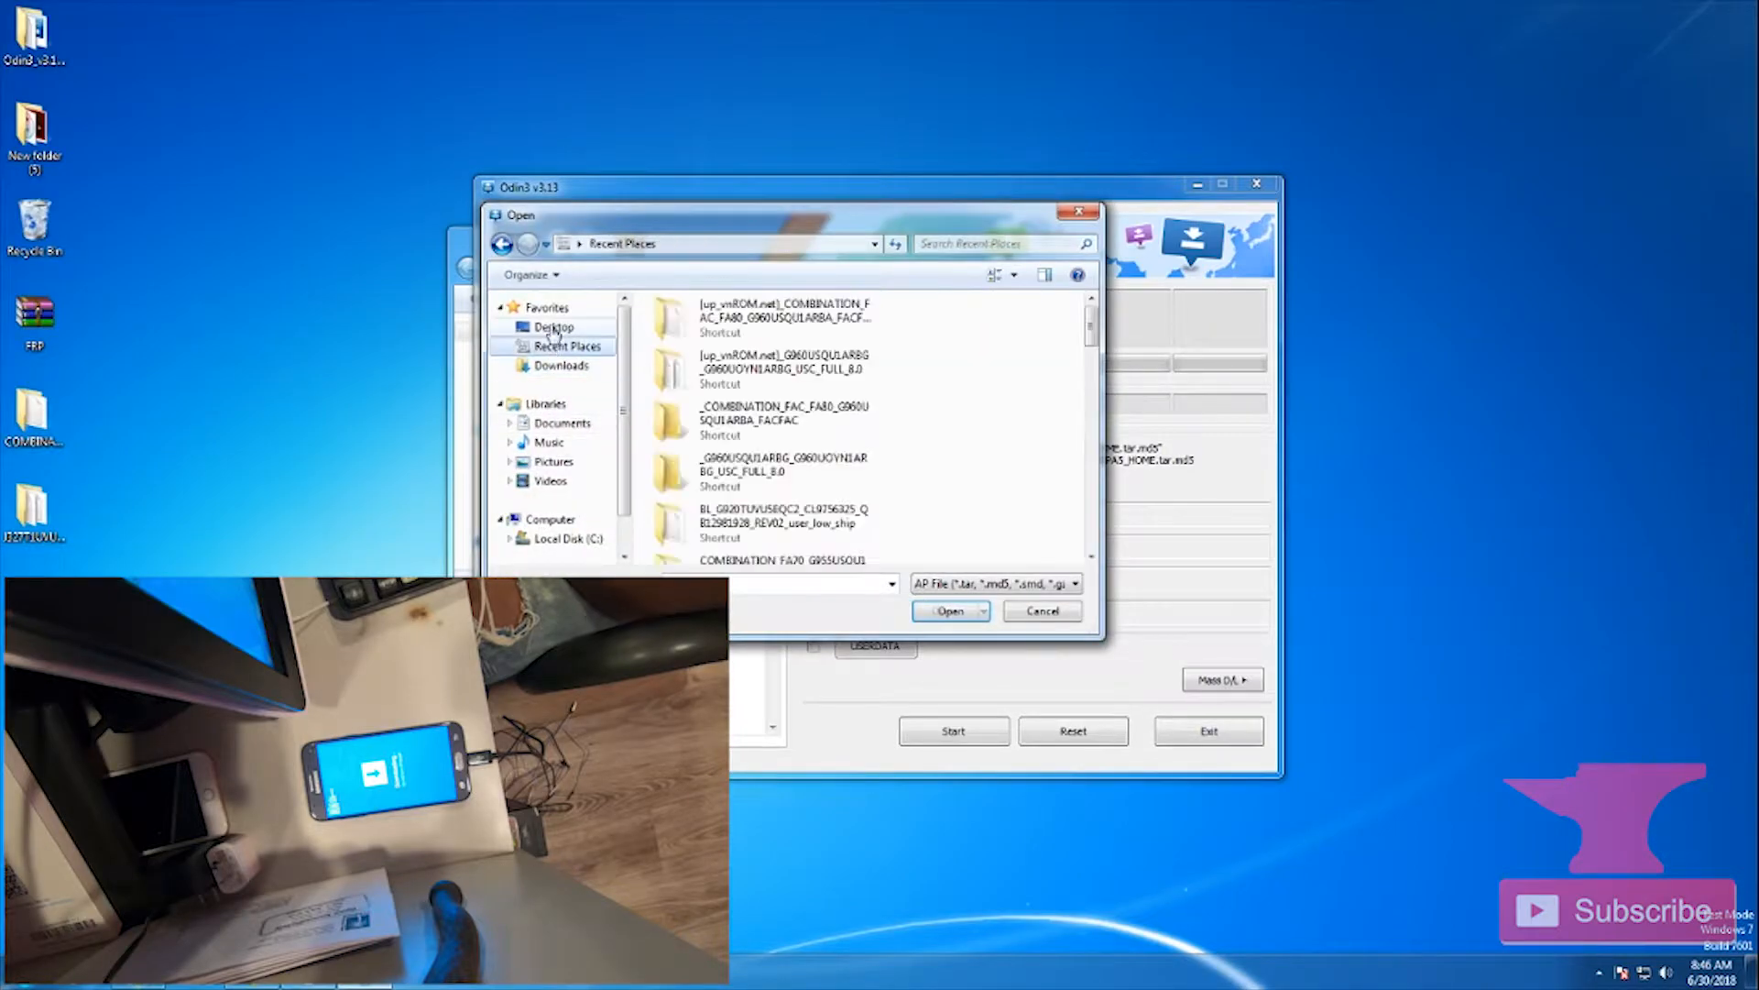
left_click(554, 326)
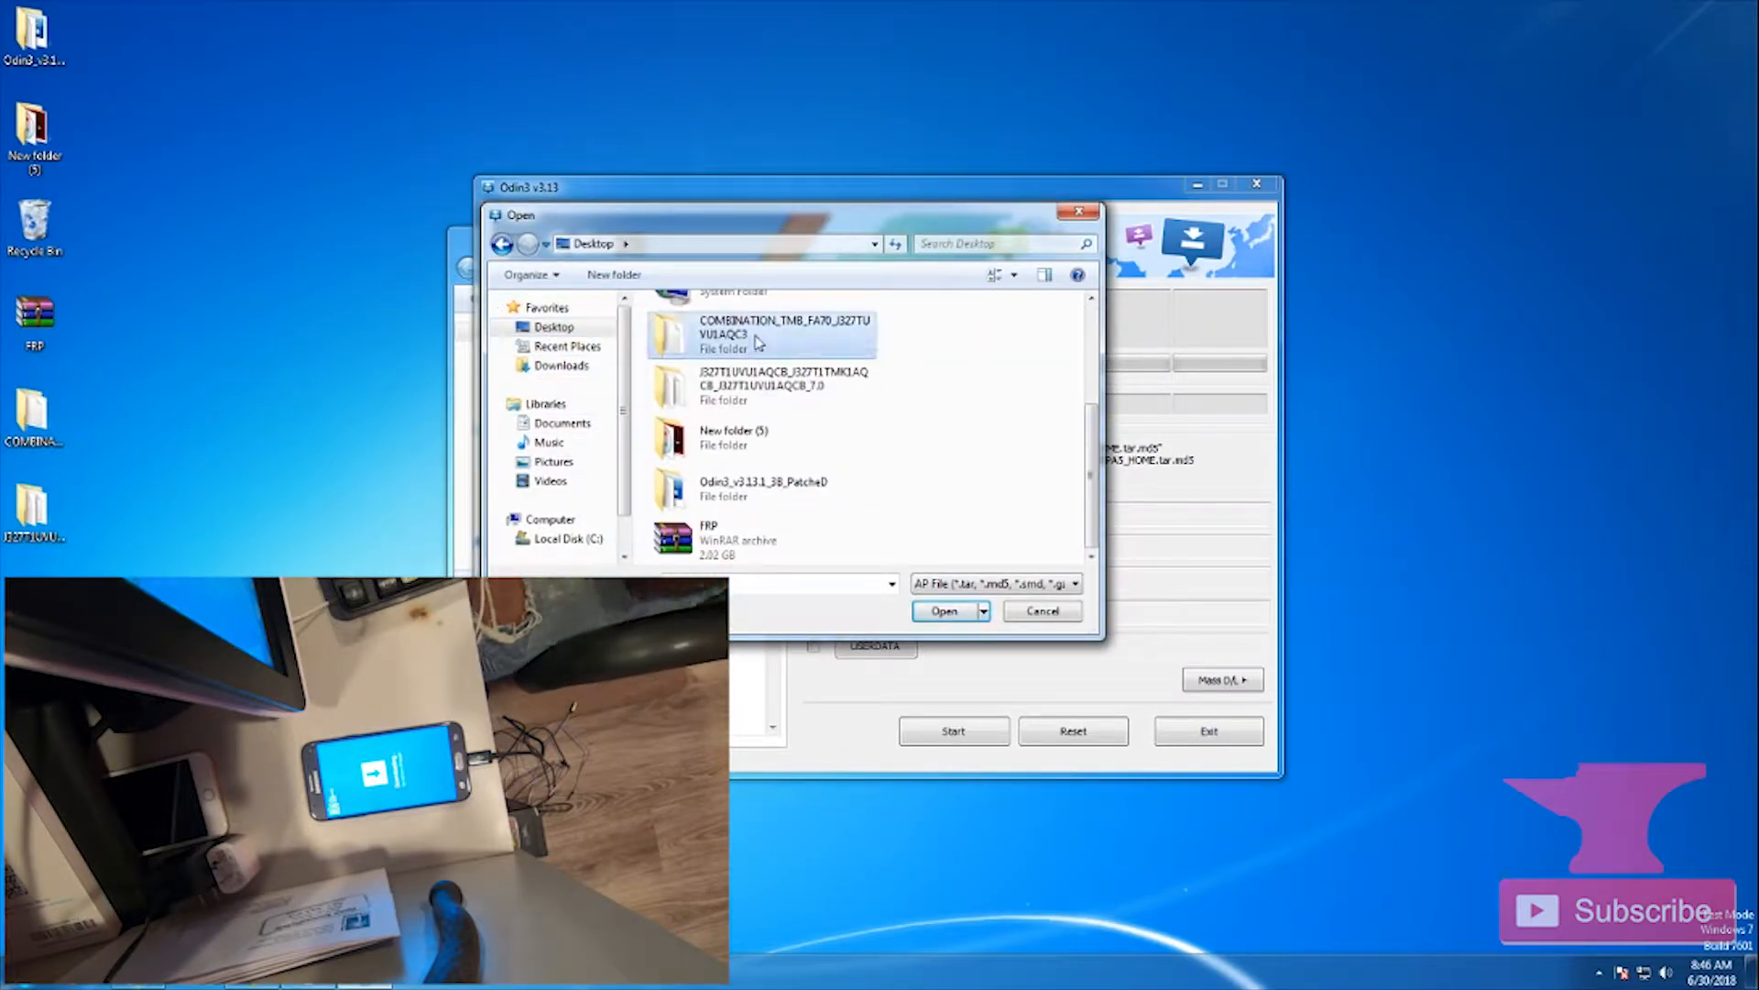
double_click(787, 334)
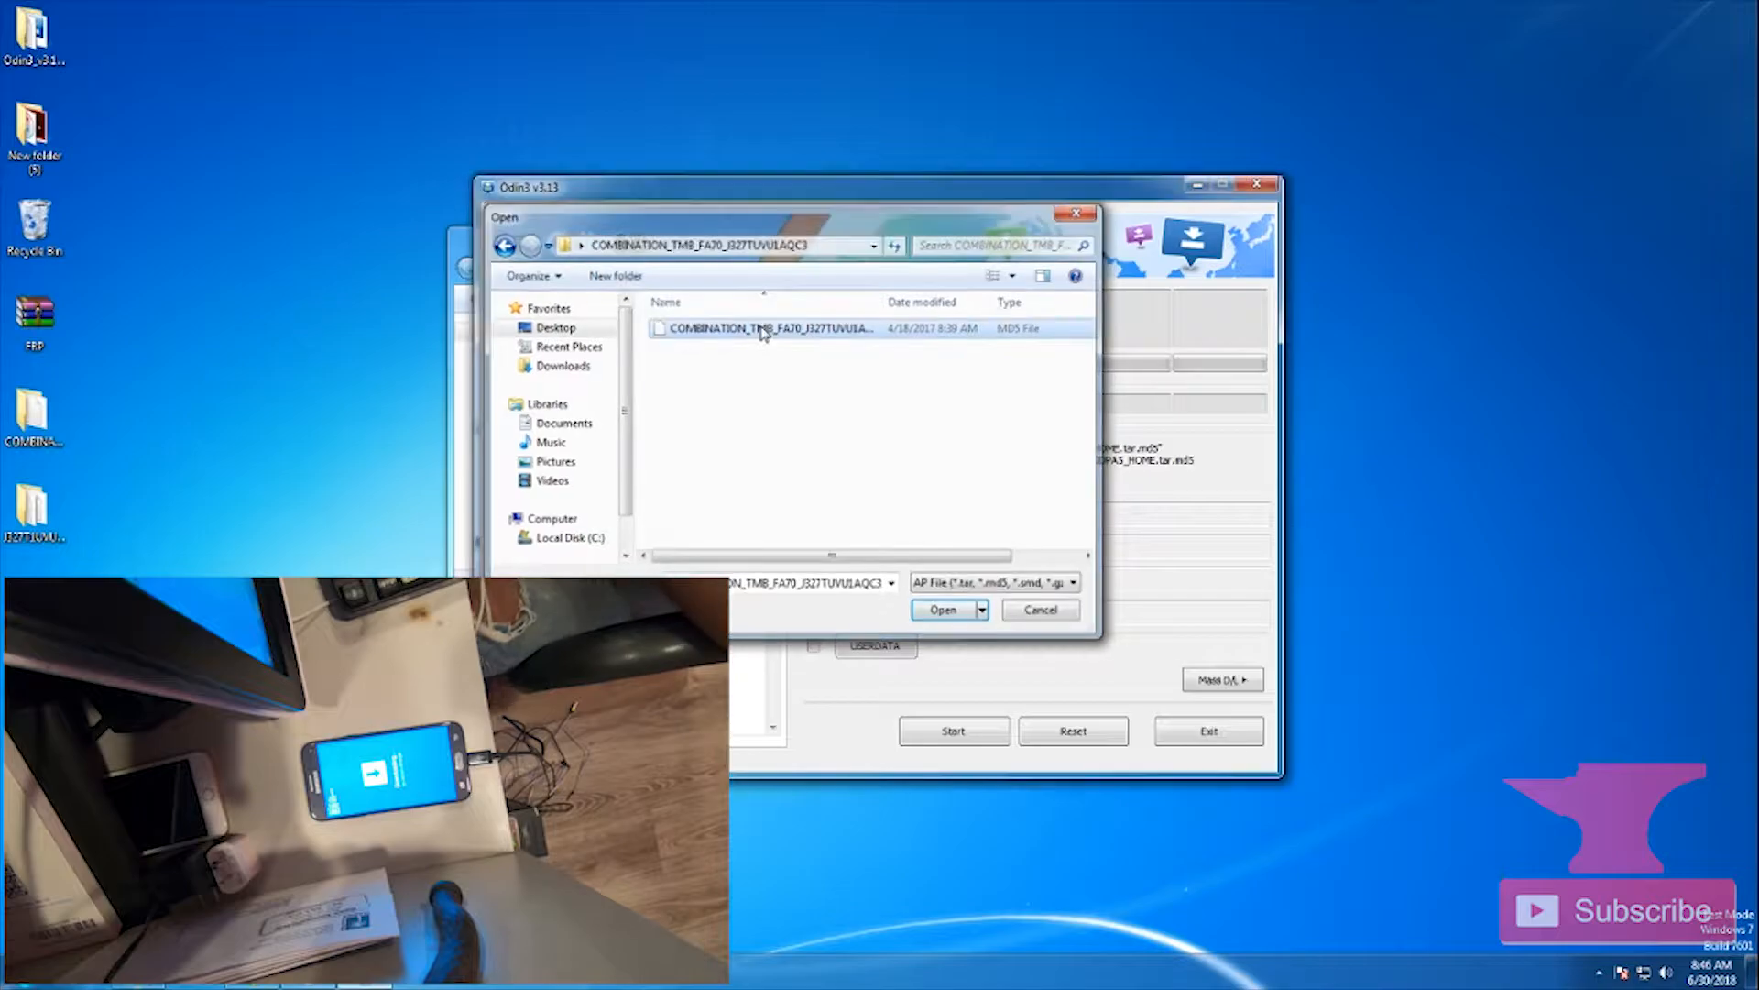
left_click(942, 609)
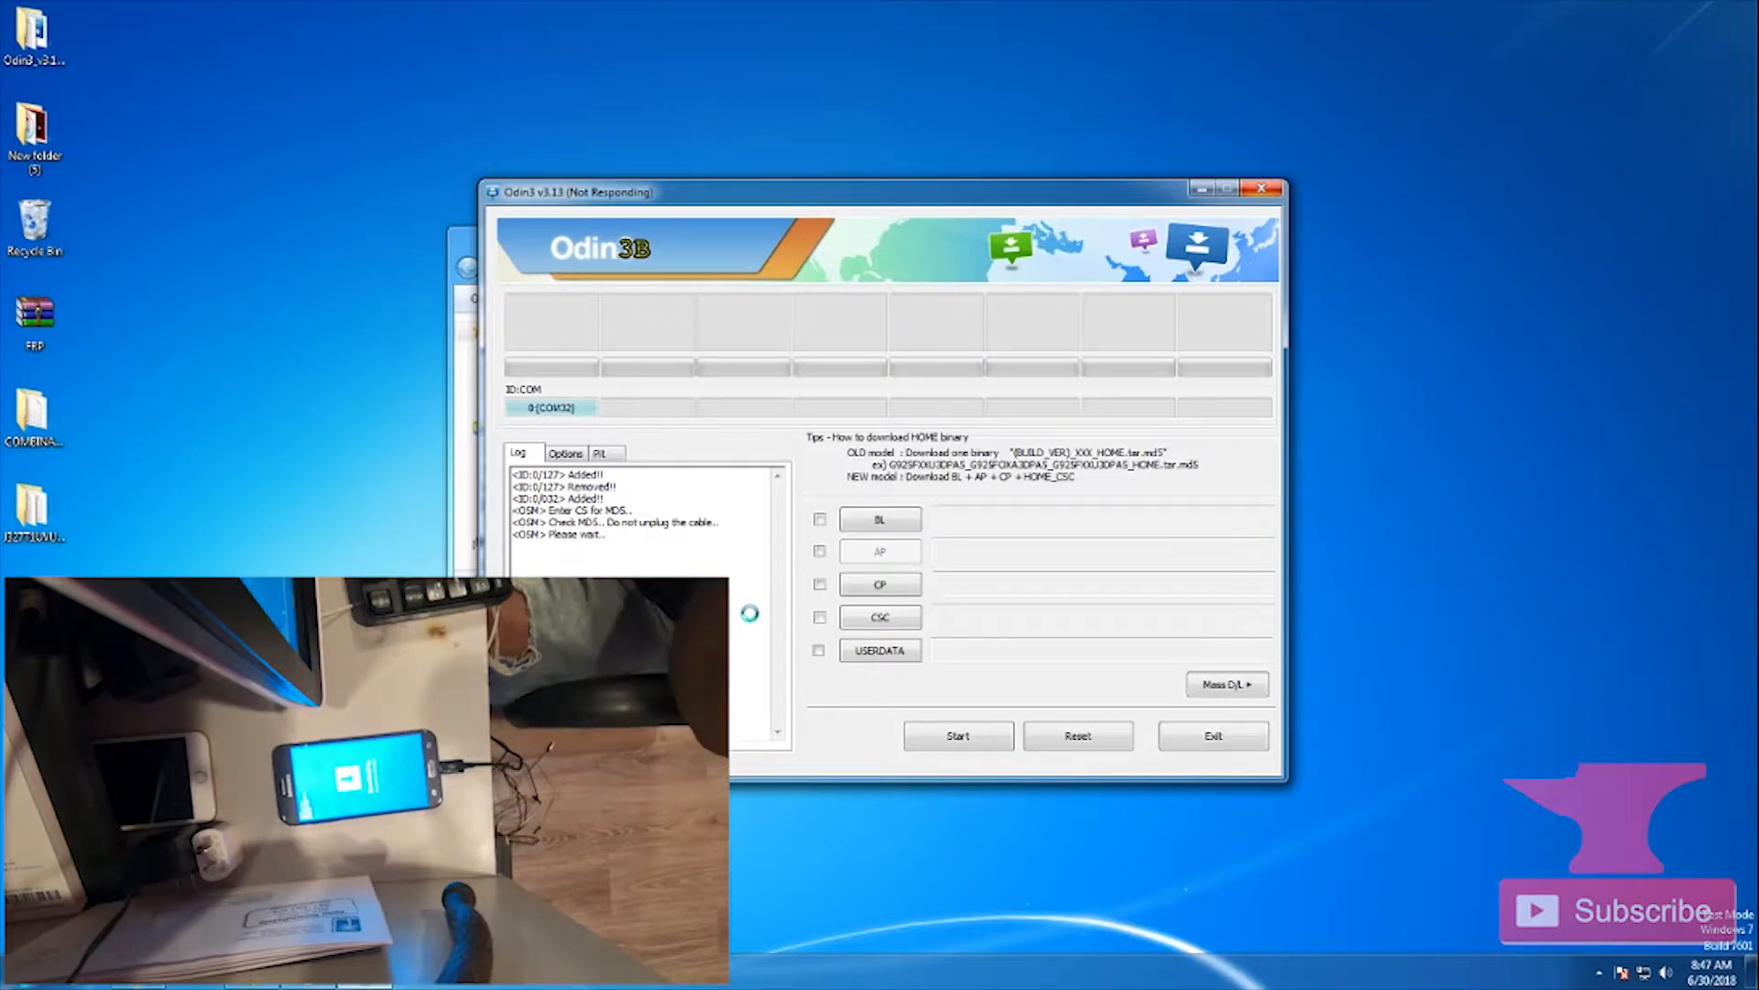
- Flash the combination firmware to the phone and wait for Odin3 to report PASS
left_click(815, 546)
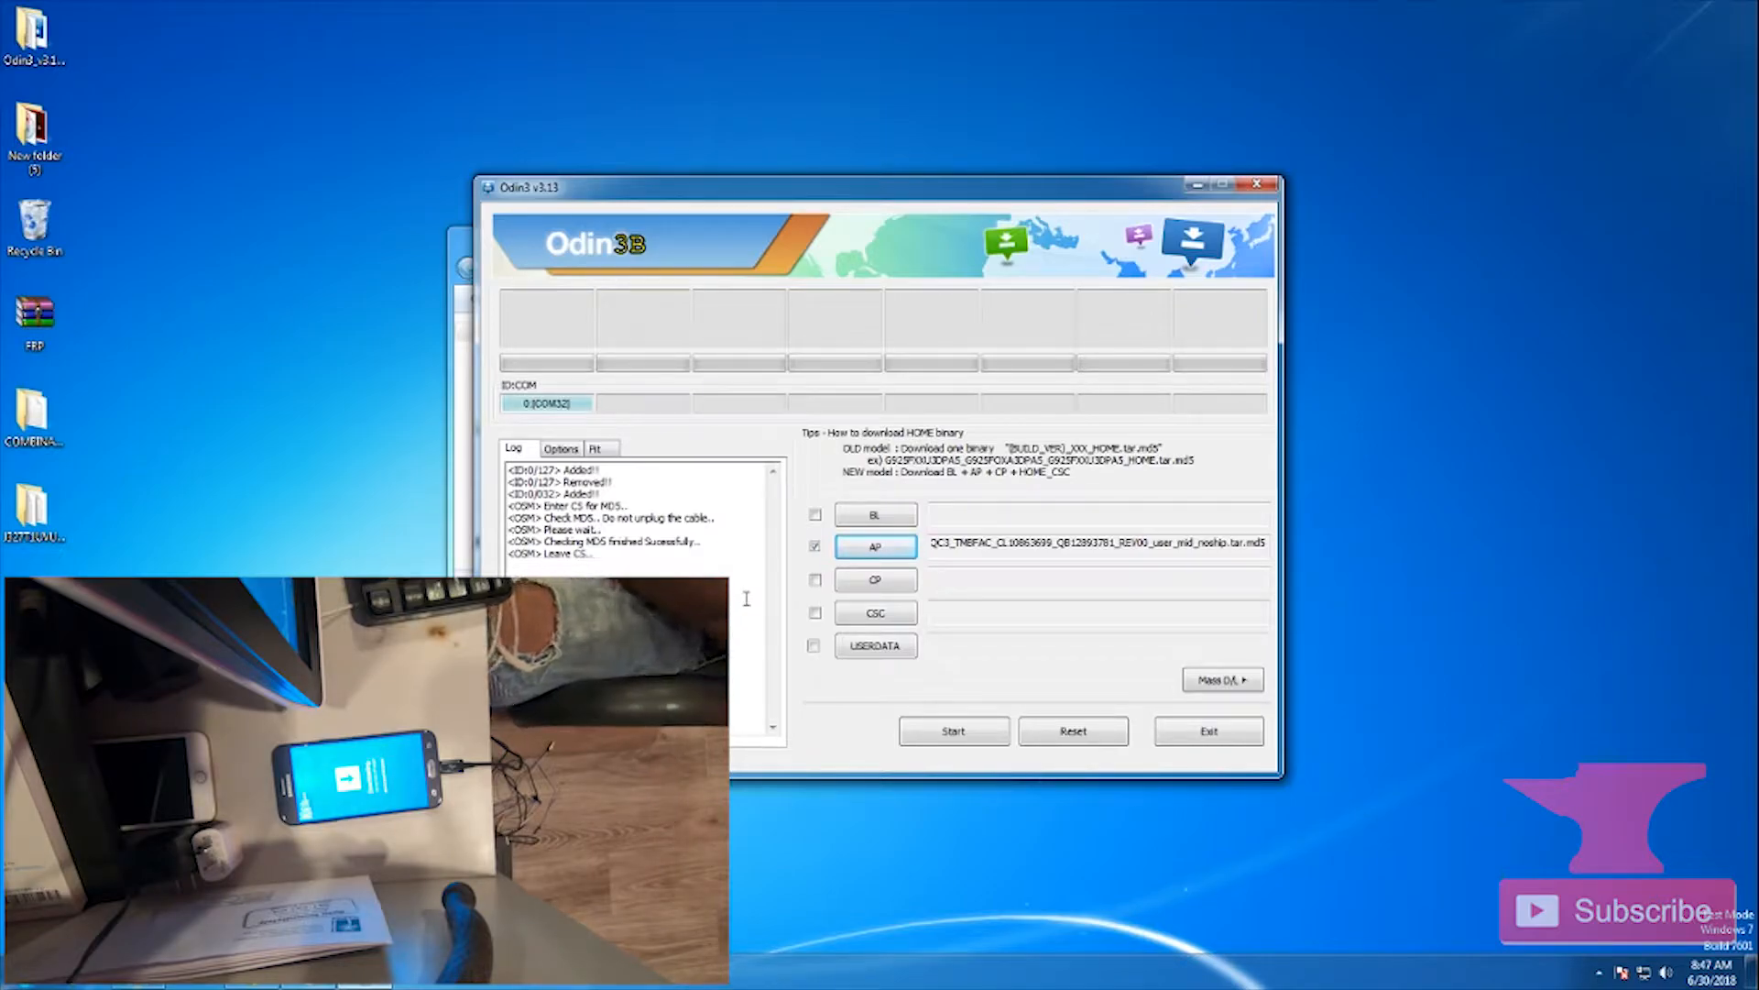
left_click(953, 731)
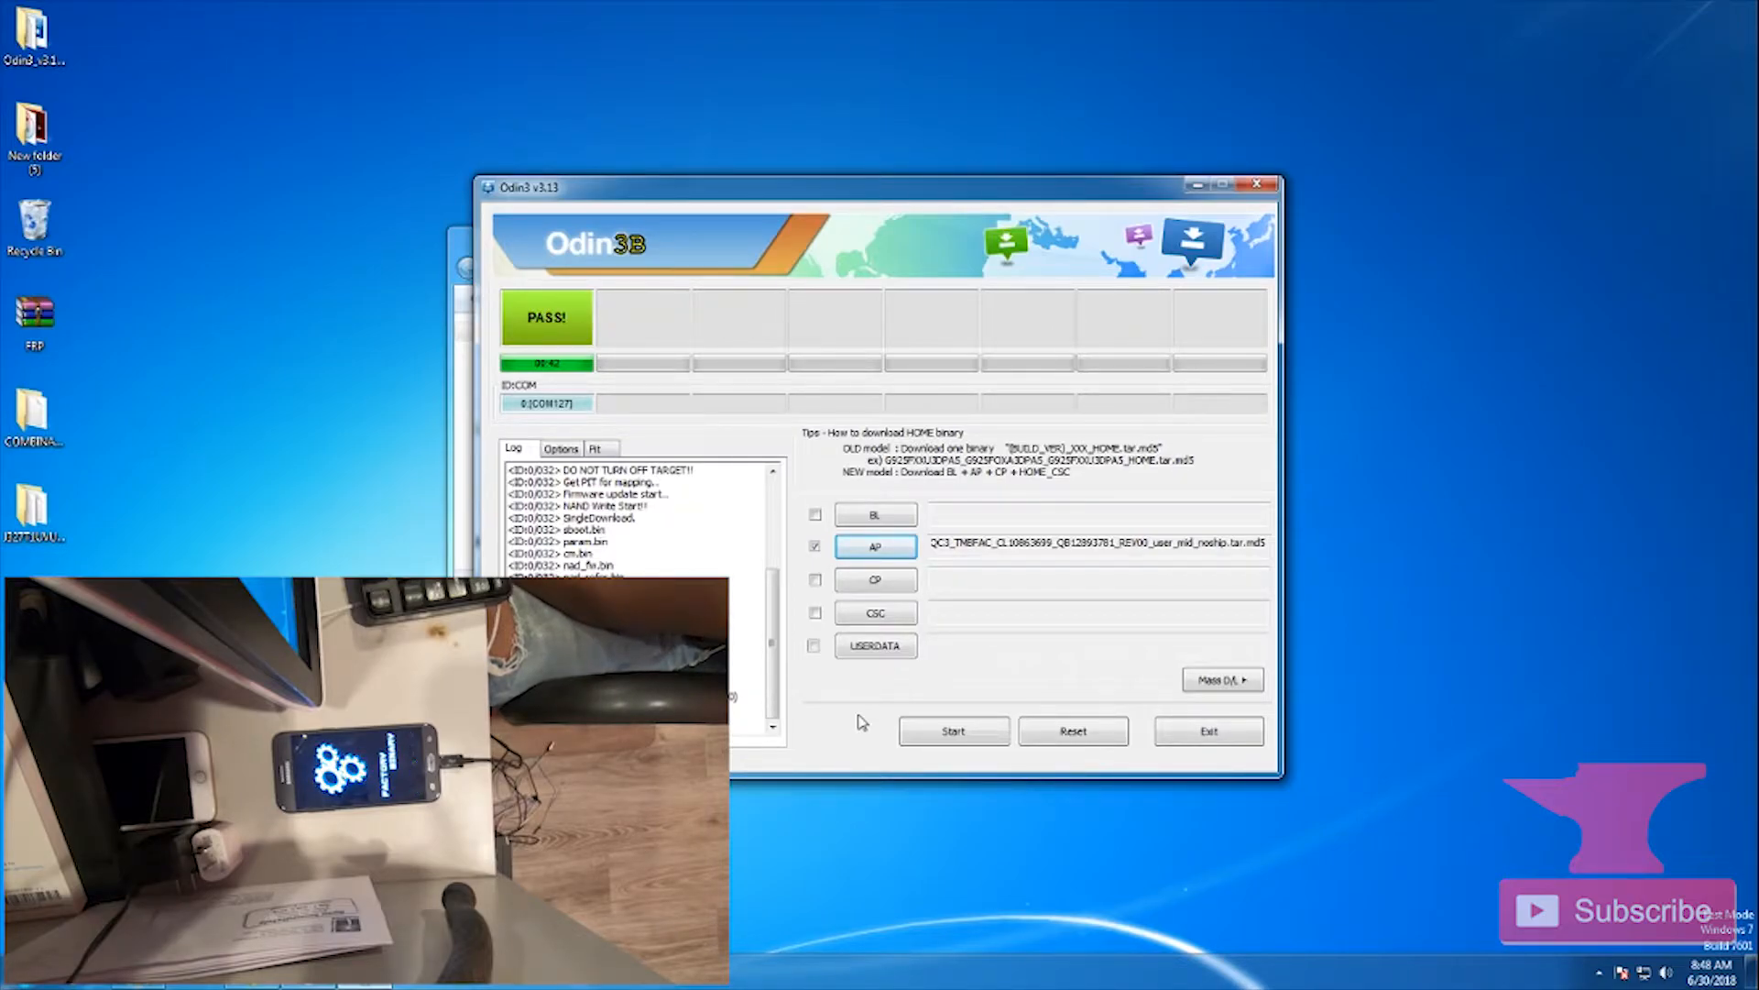
- Reset Odin3 after the PASS result and load FRP.tar into the AP slot
left_click(1072, 731)
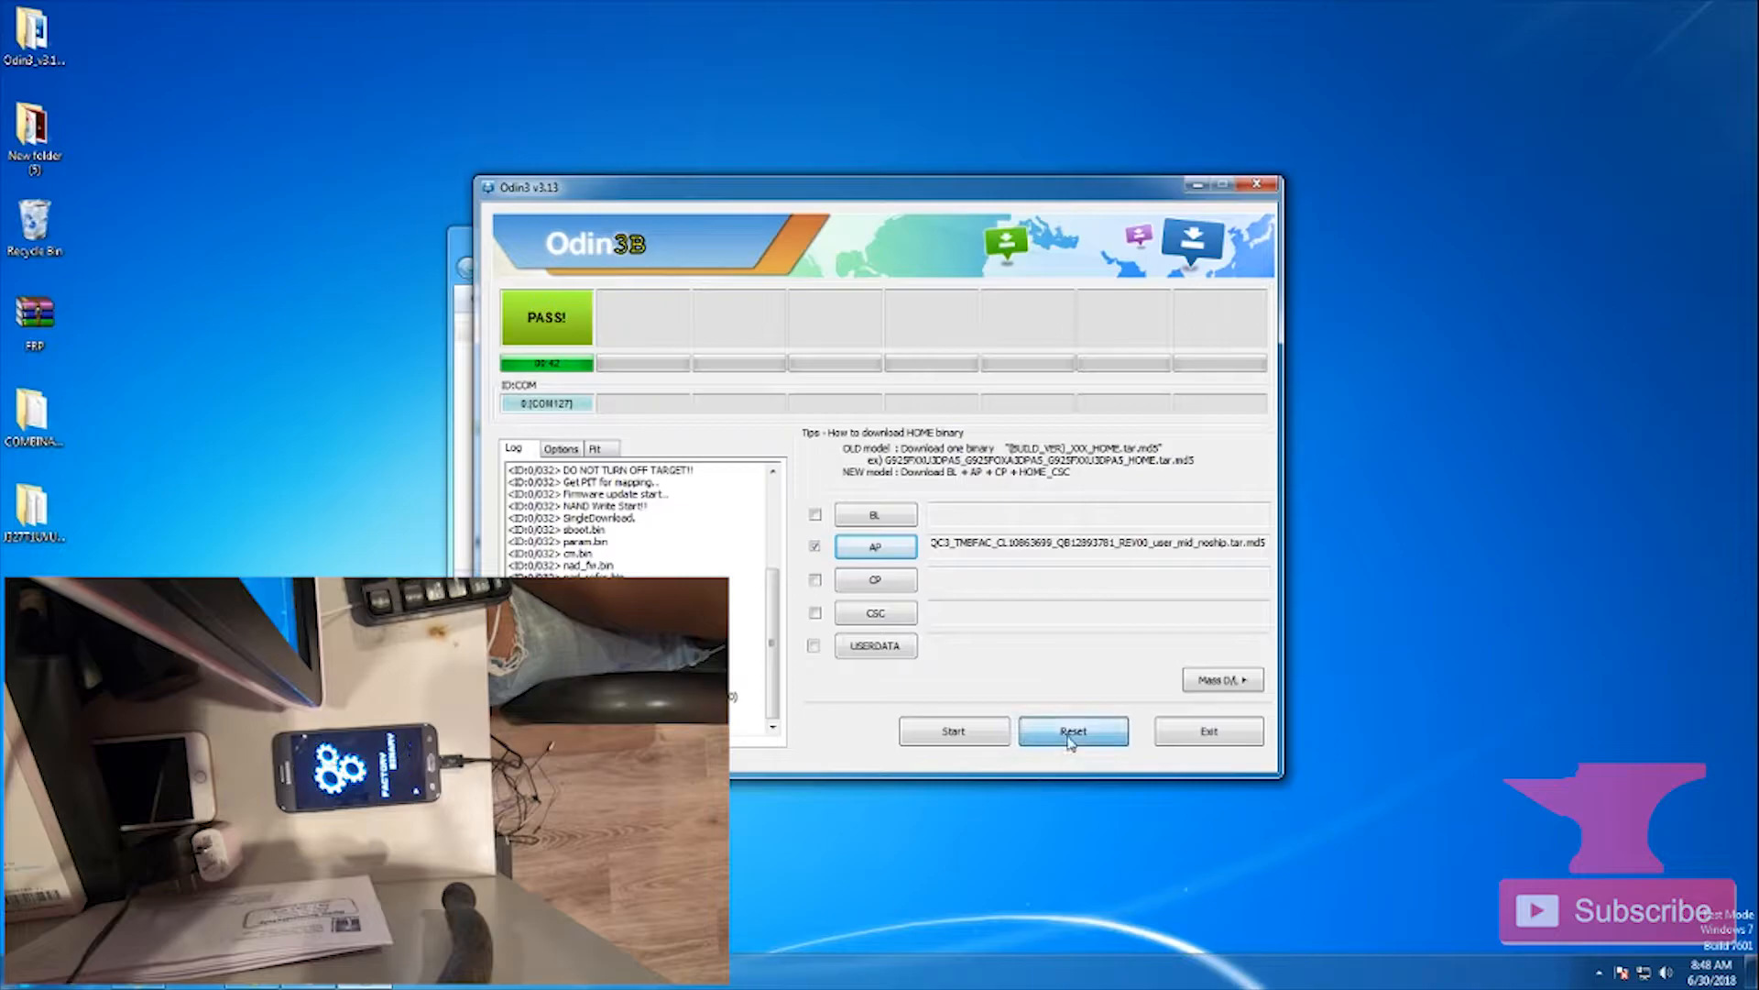
left_click(1073, 731)
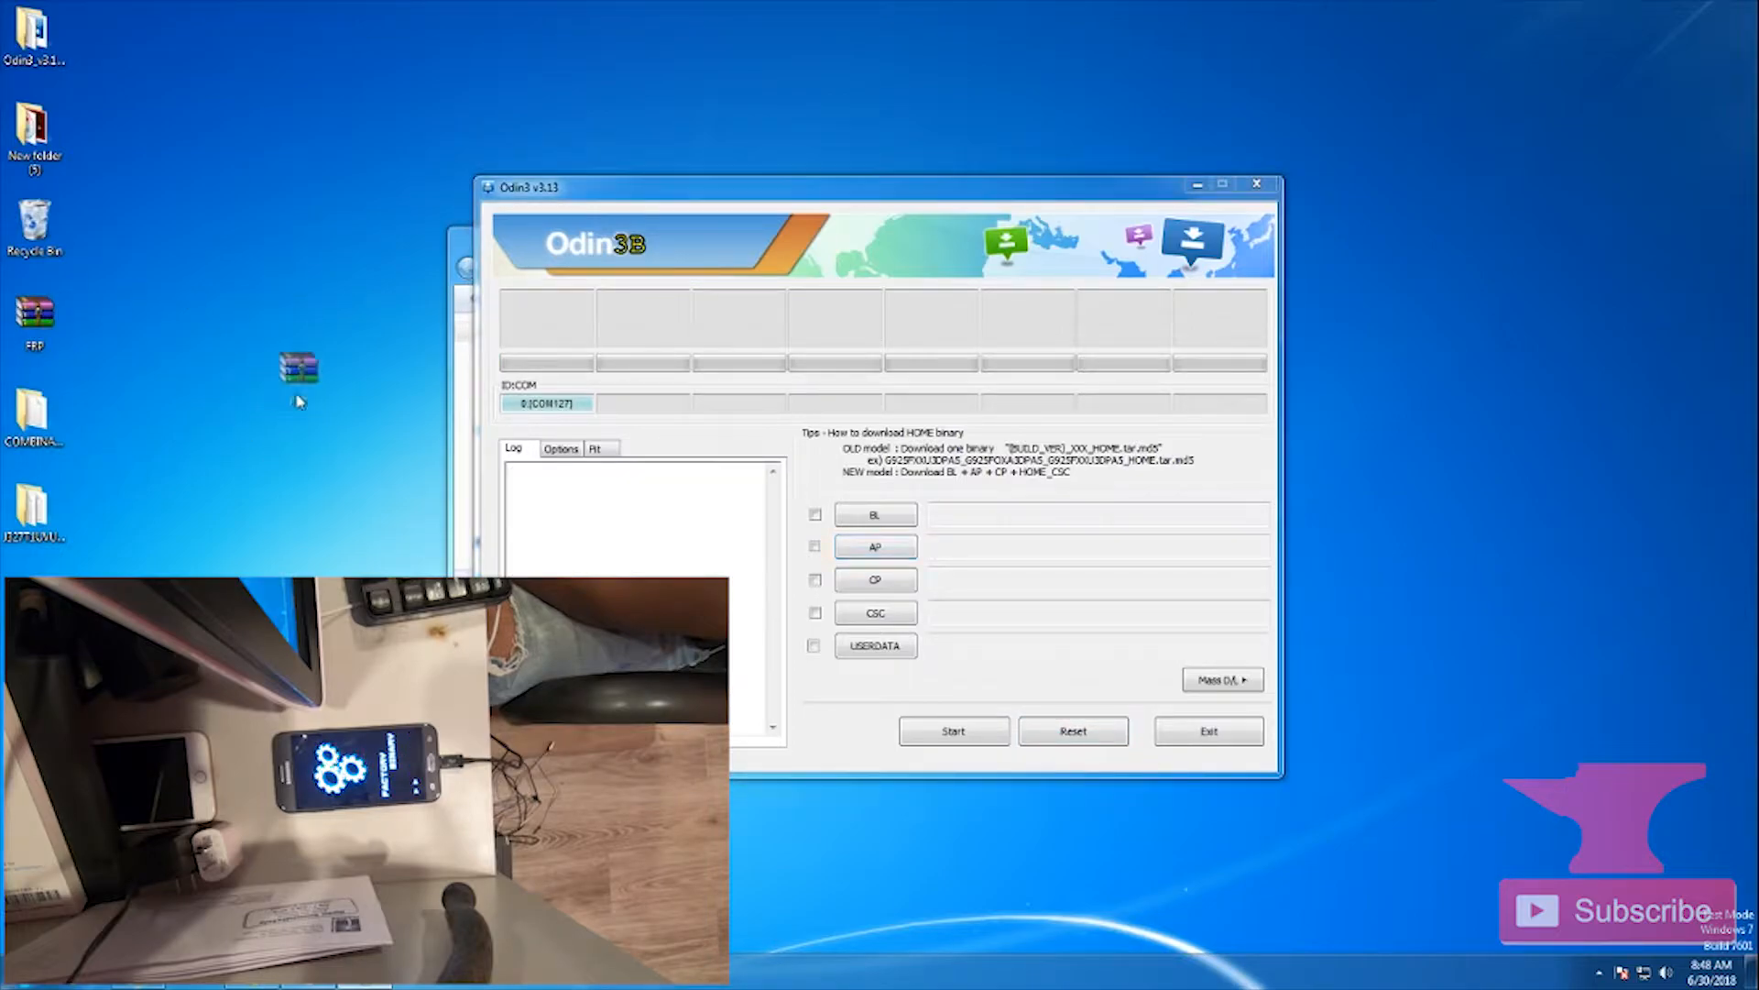
left_click(876, 546)
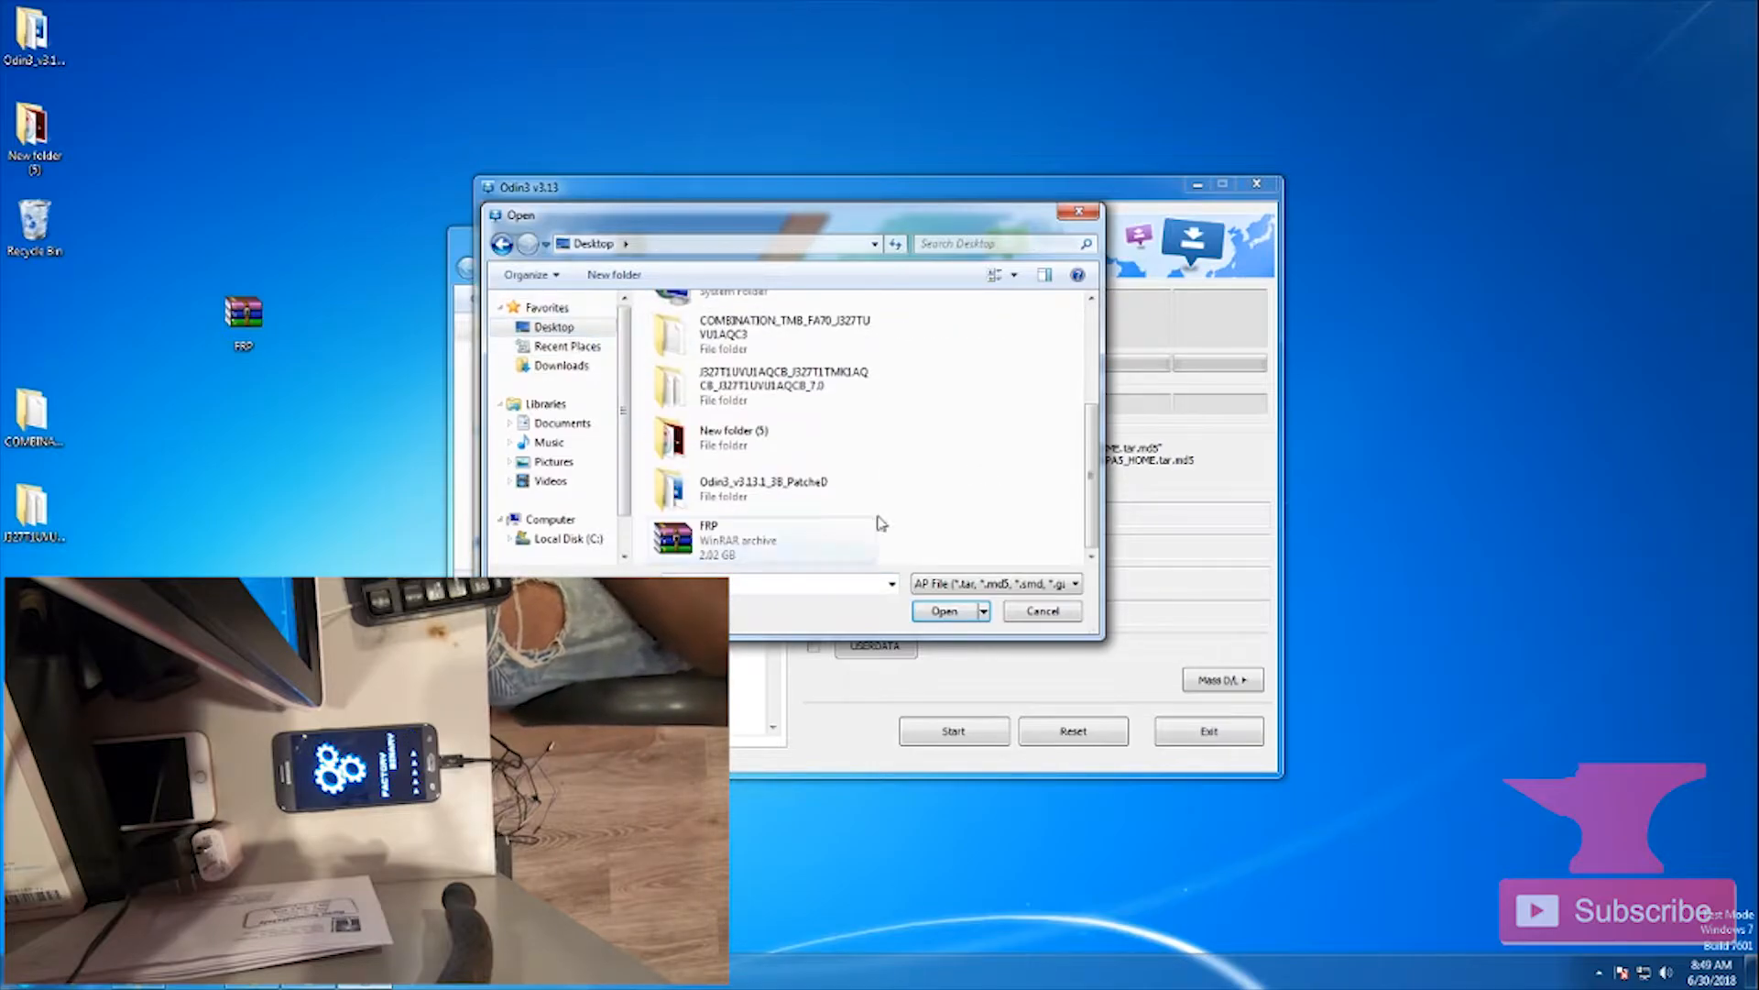
left_click(942, 610)
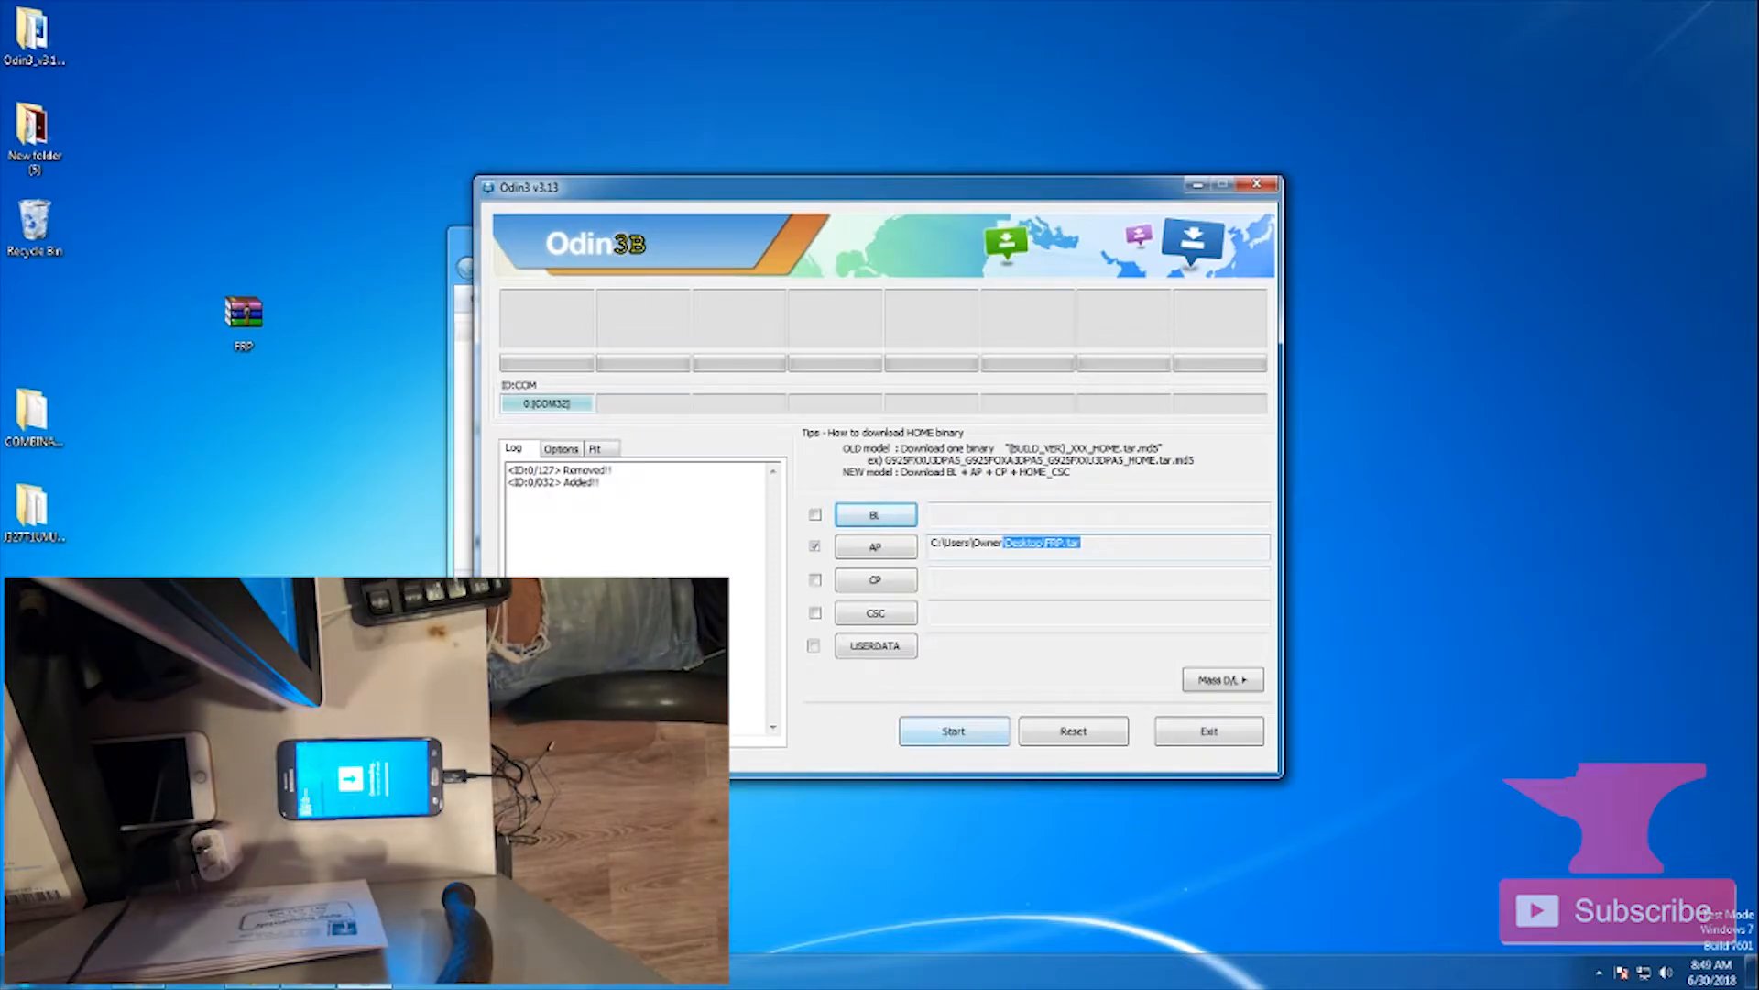
left_click(953, 731)
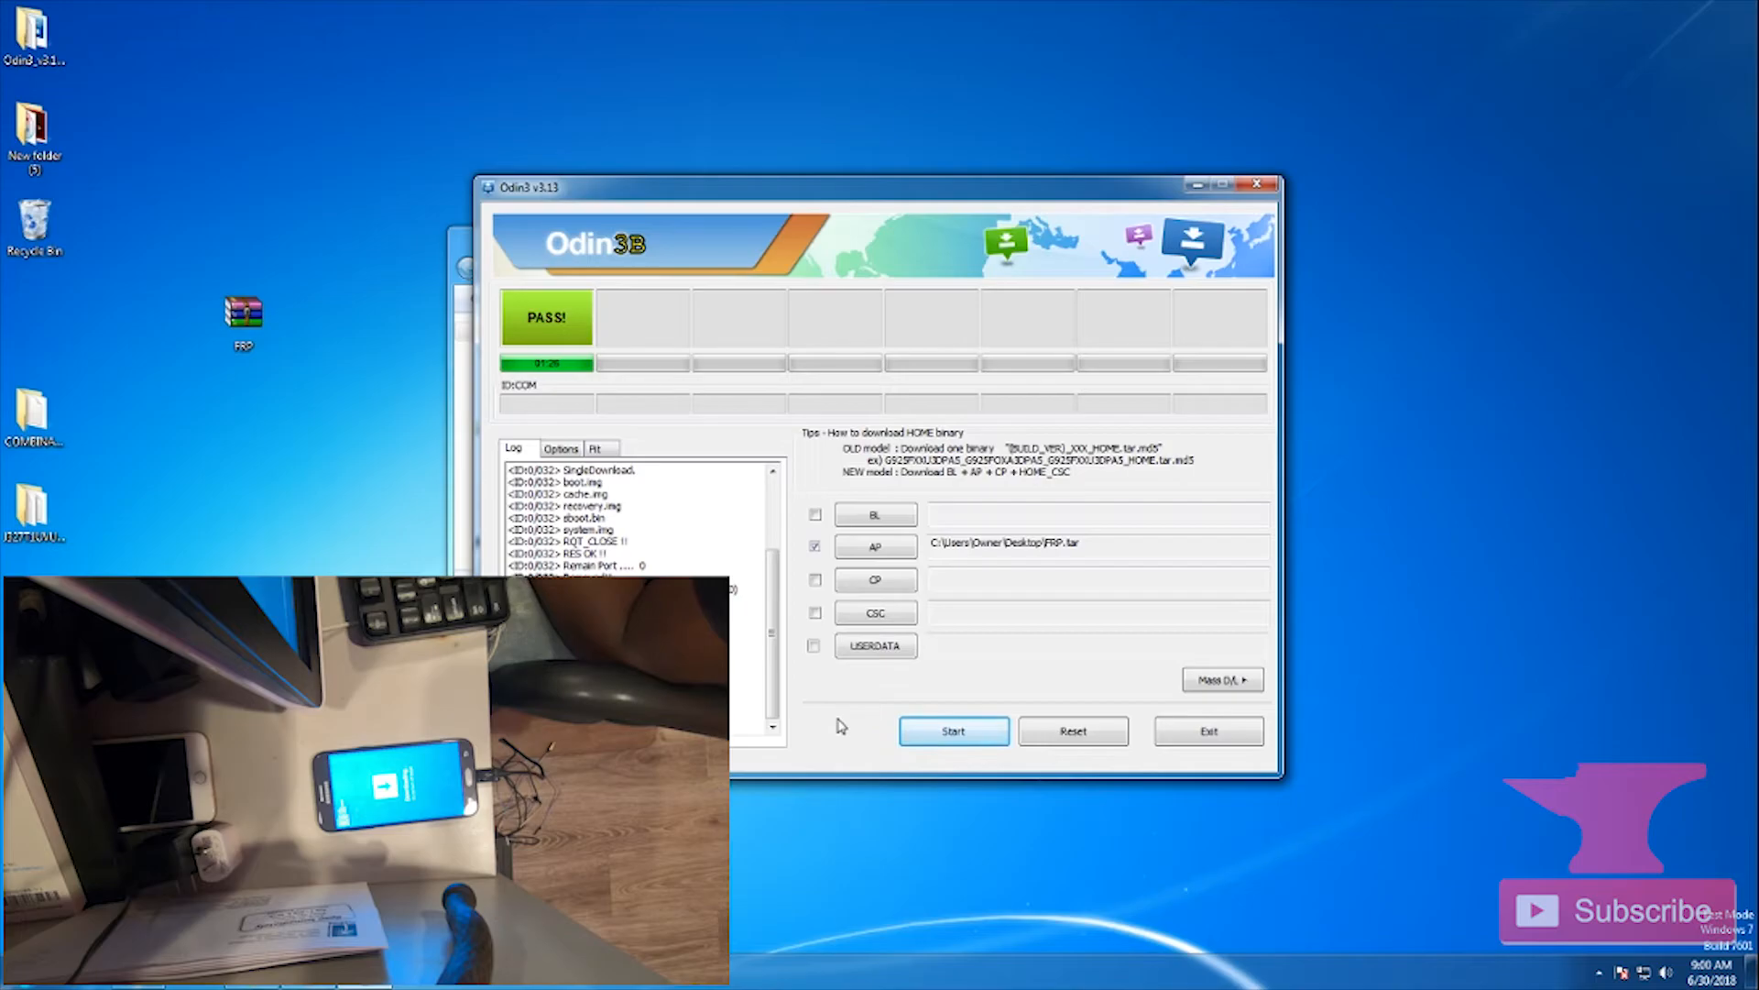
- Load the CP and CSC stock firmware files and start flashing BL, AP, CP and CSC to the phone
left_click(953, 731)
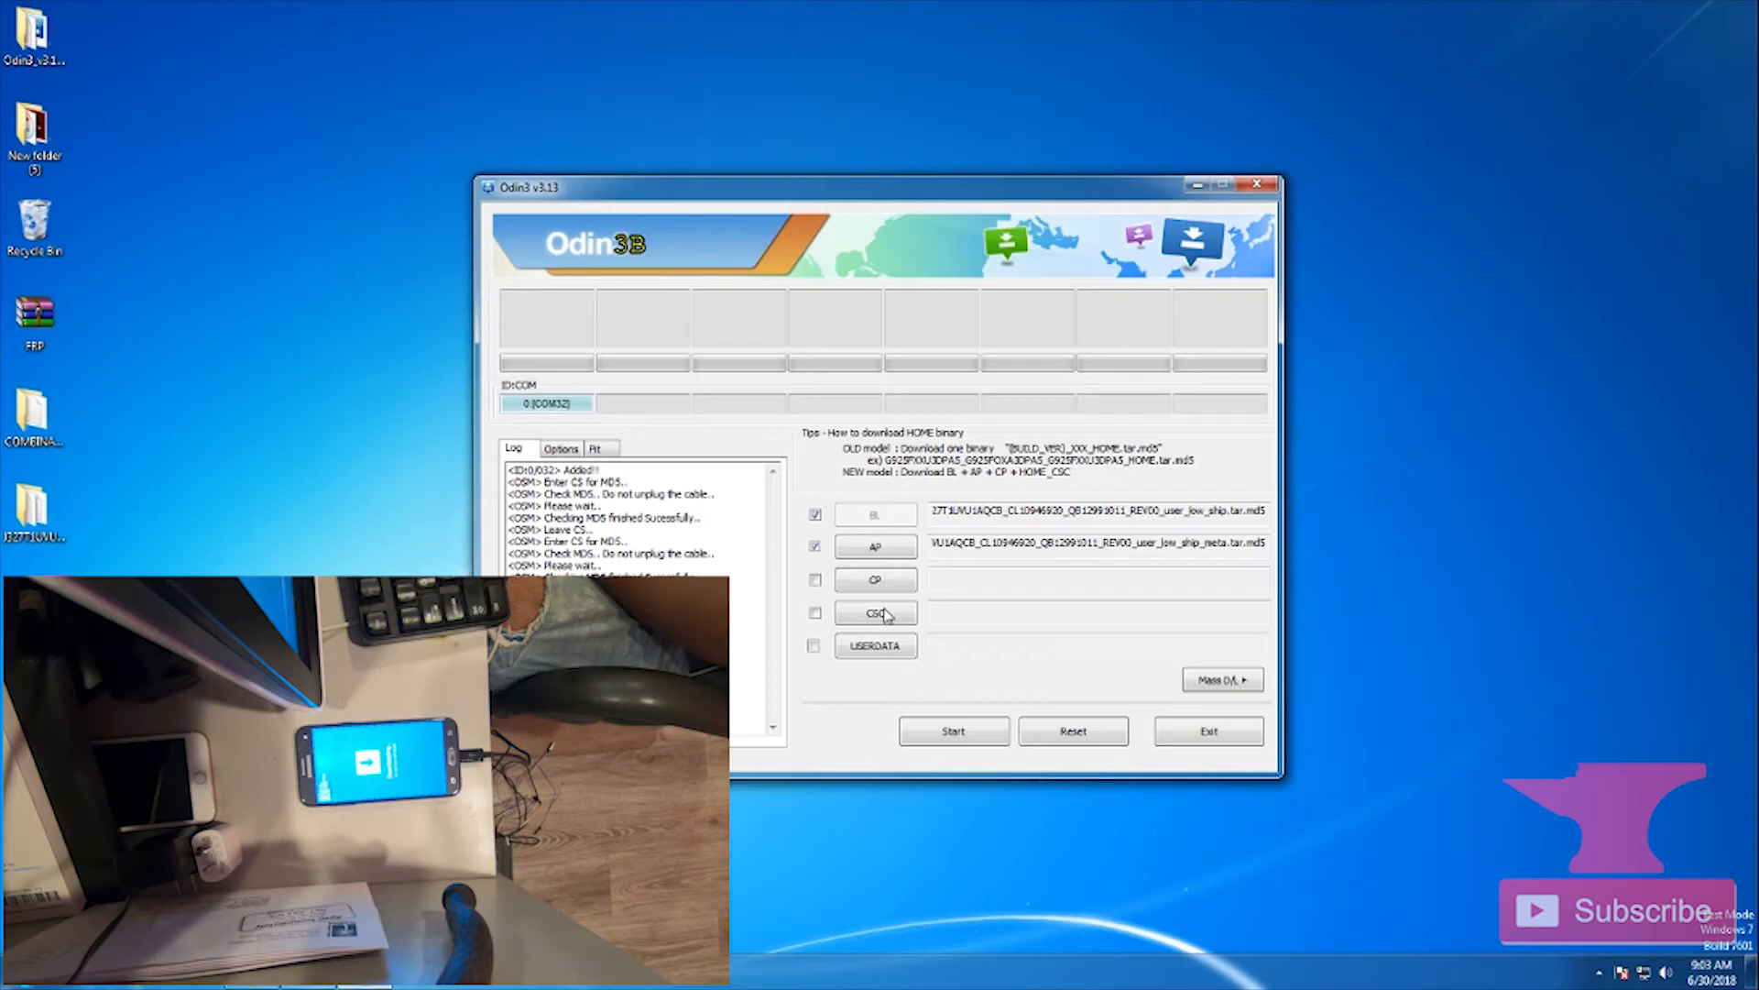
left_click(876, 612)
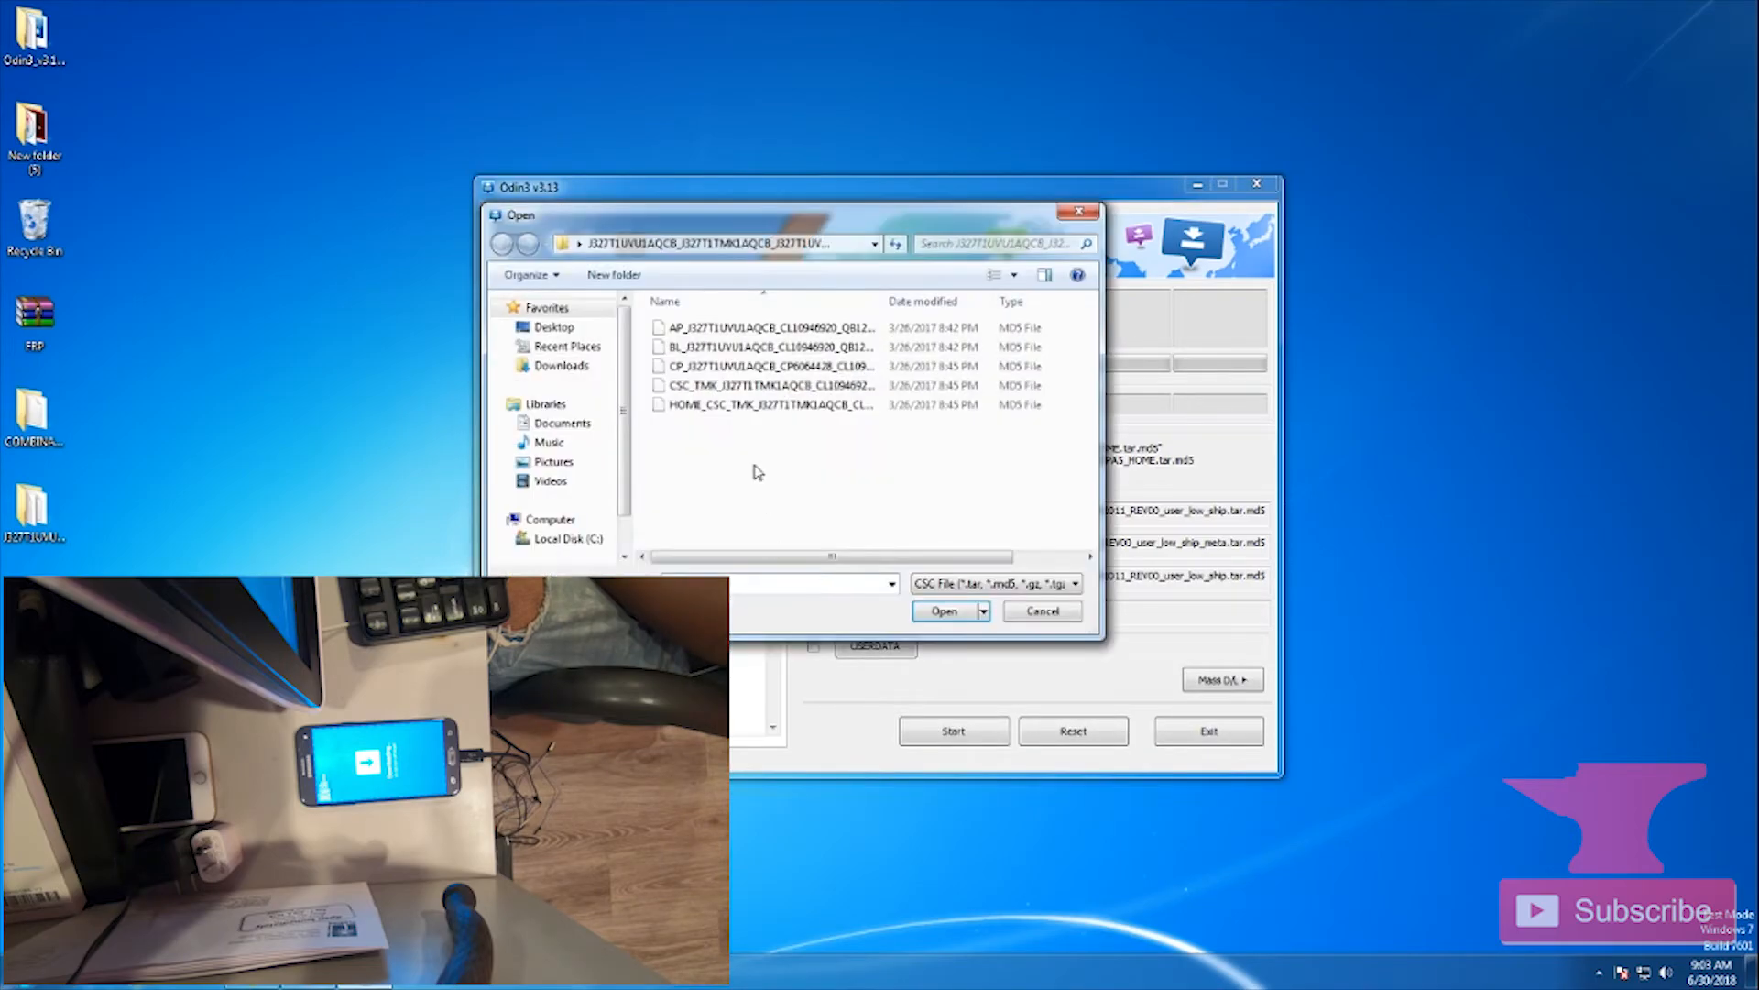
left_click(944, 610)
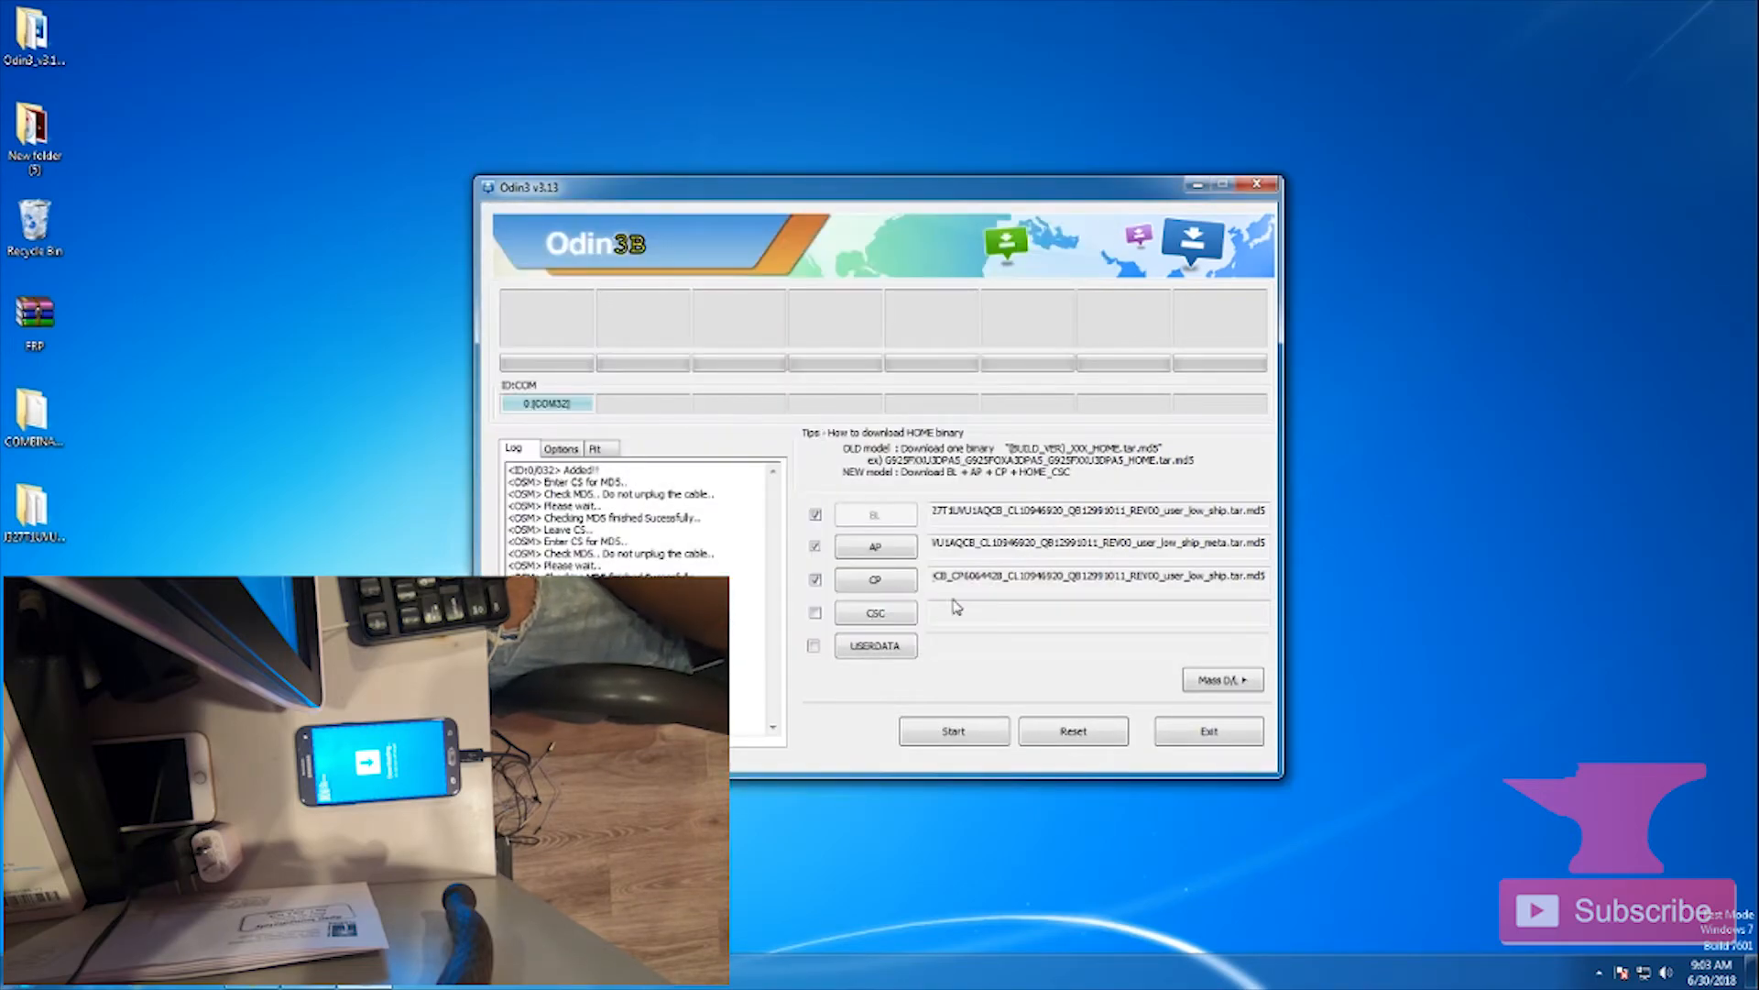
left_click(814, 612)
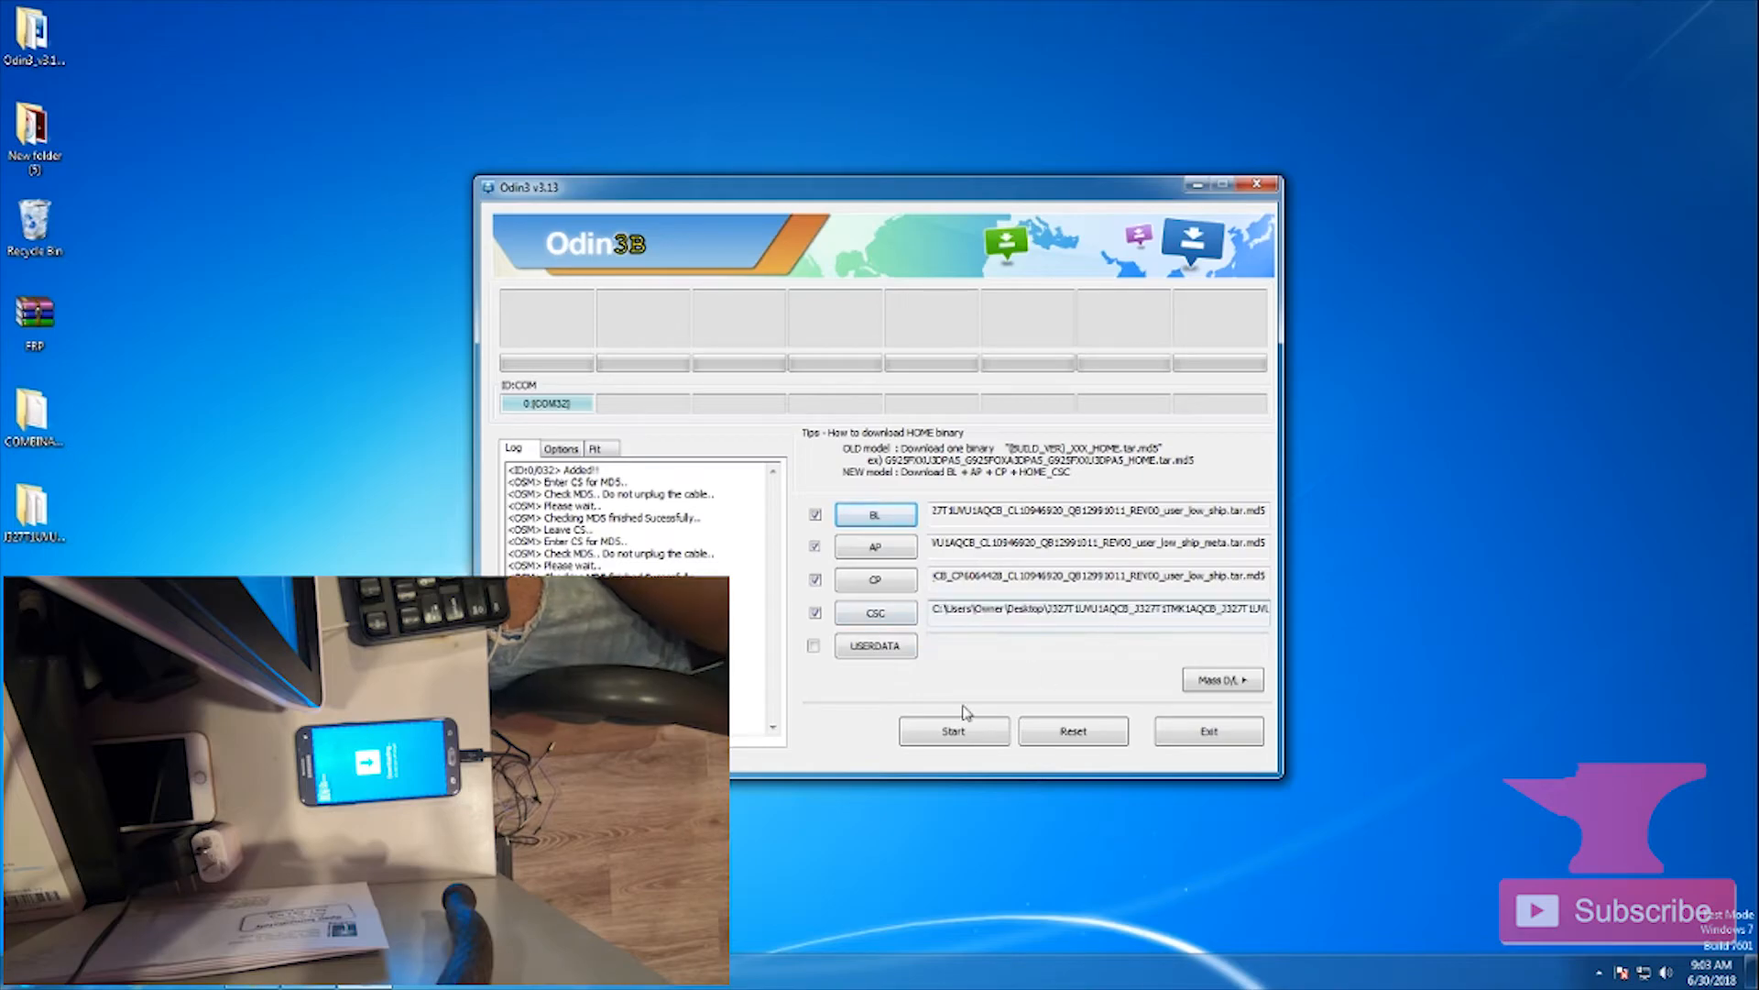
left_click(953, 731)
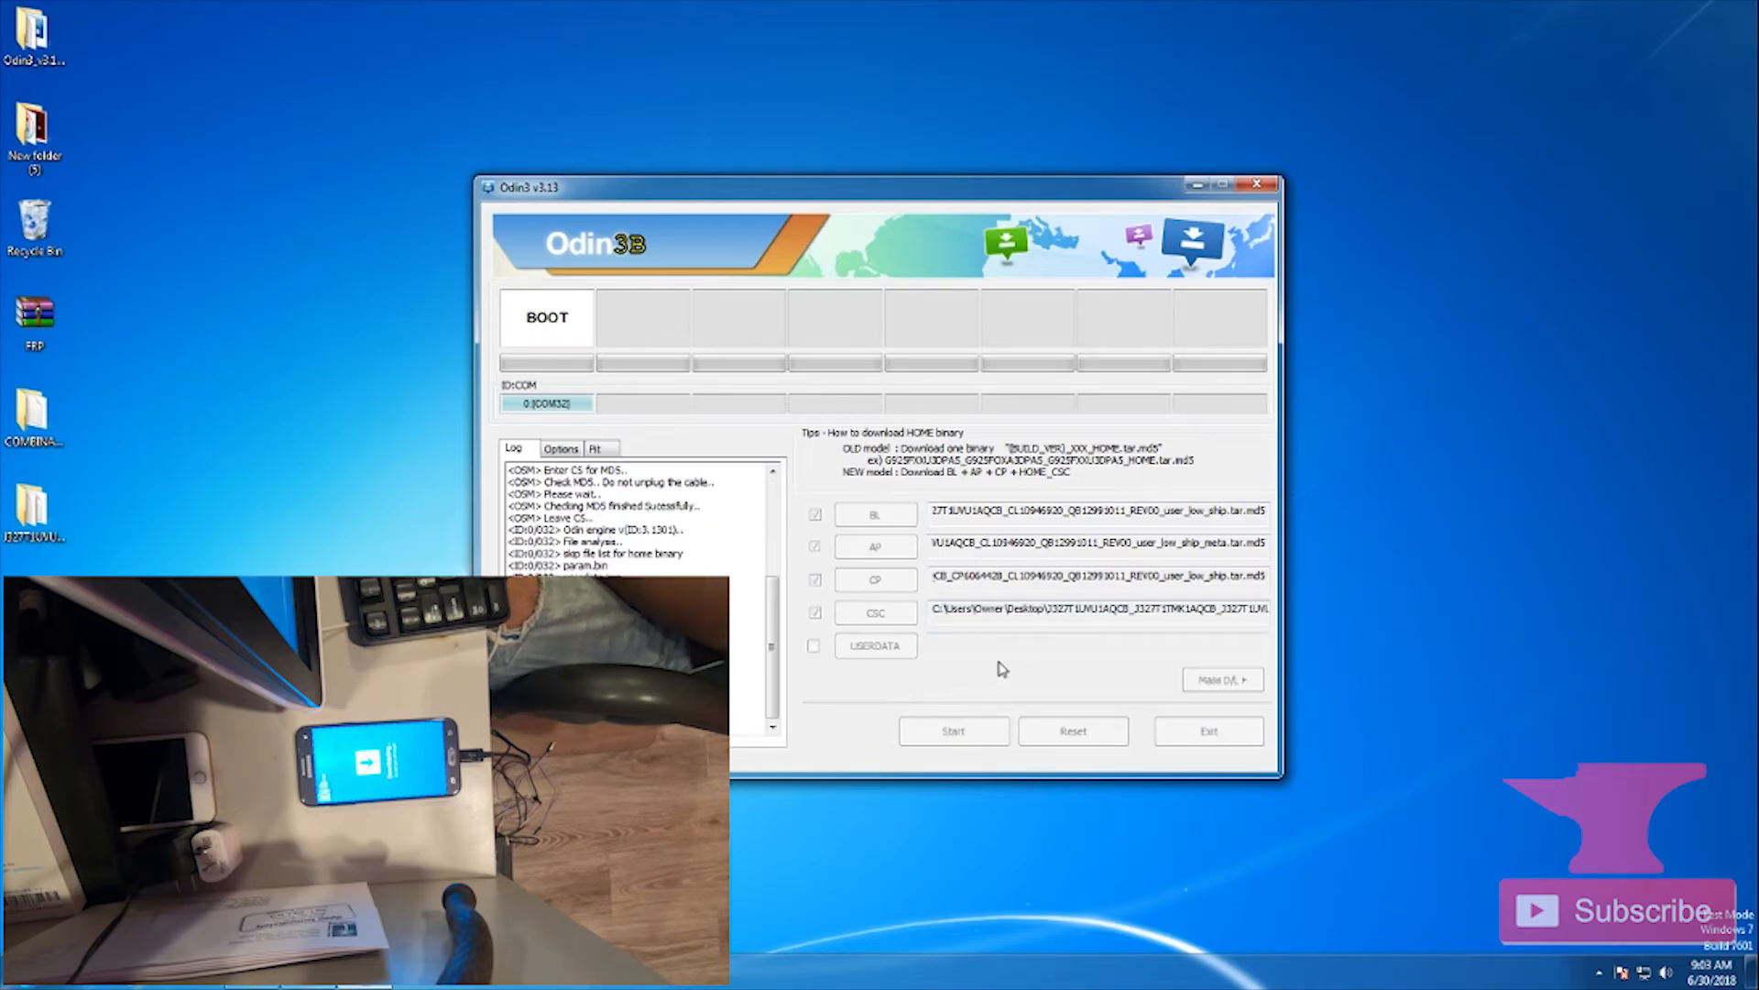